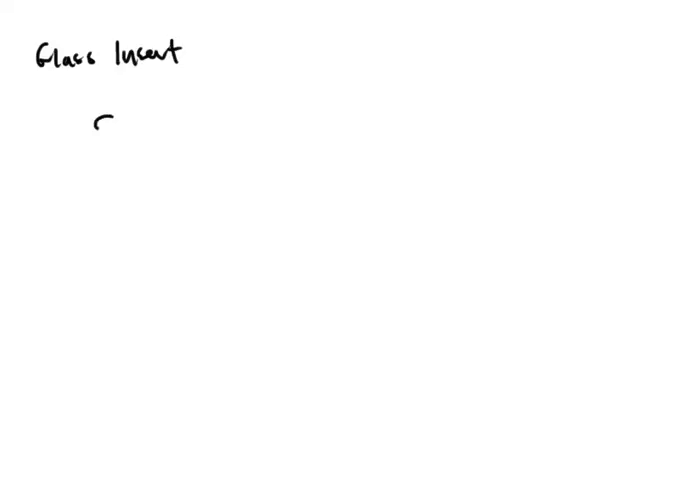
Draw the black oval septum cap with a centre dot and a rod through it
left_click_drag(95, 123, 135, 123)
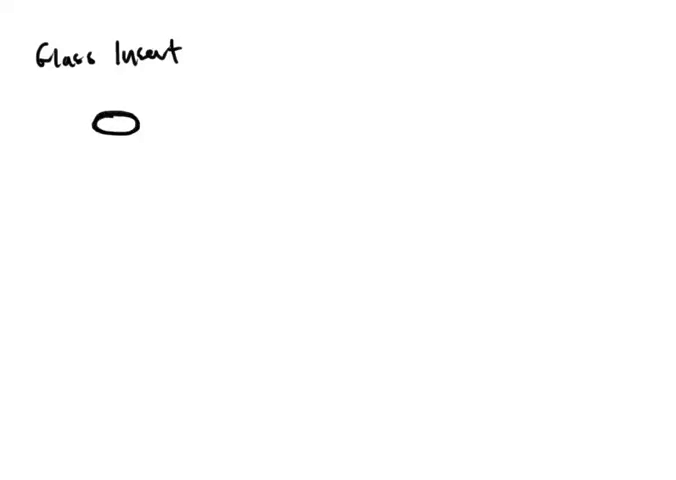
left_click(117, 121)
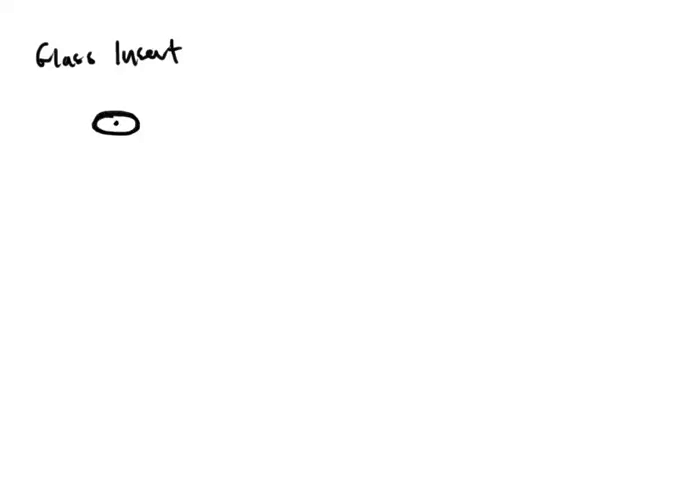
left_click_drag(117, 70, 116, 112)
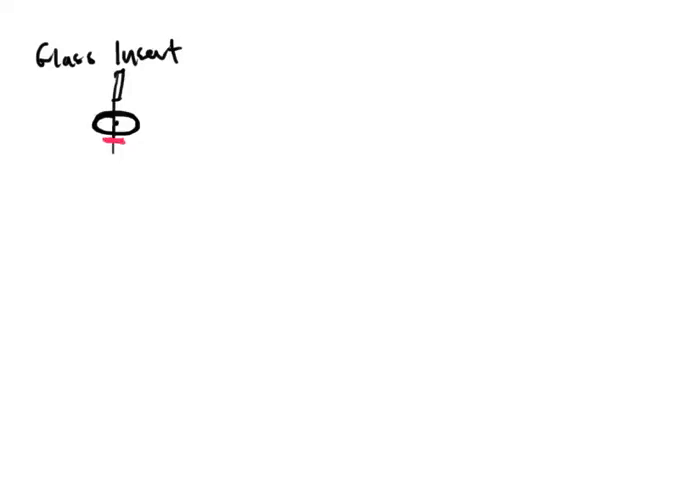
Add the red 'septum' label with dots, then start the blue insert tube below
left_click_drag(40, 108, 90, 148)
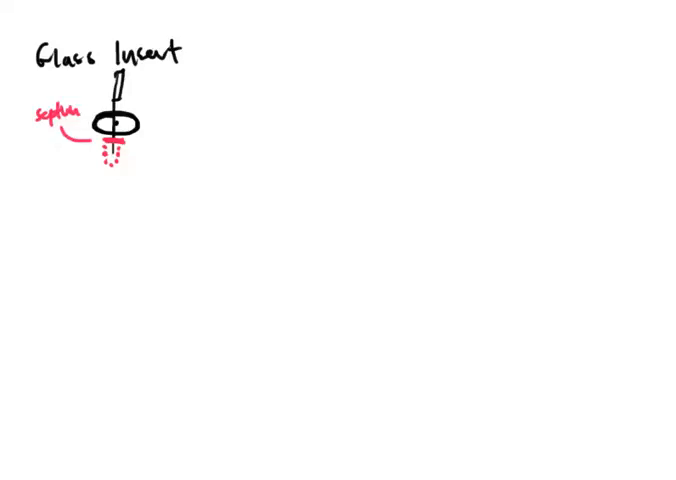
left_click_drag(108, 75, 100, 95)
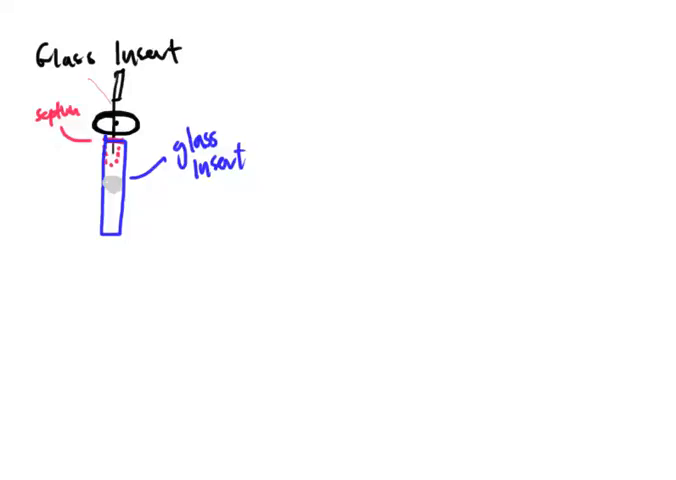
Draw a pointer line out from the grey blob inside the tube
left_click_drag(130, 210, 175, 222)
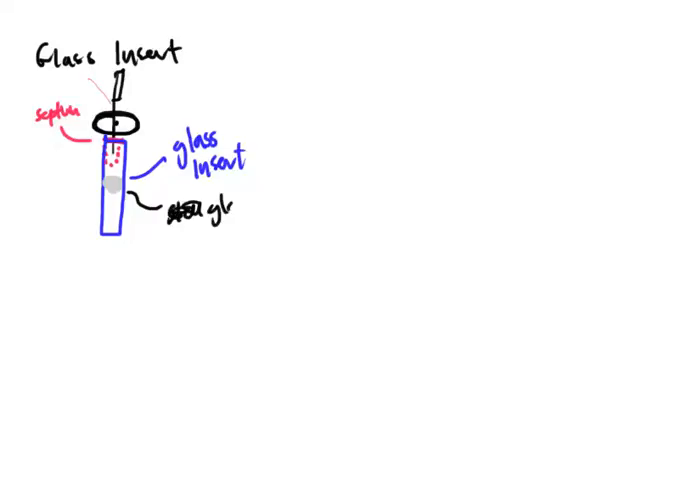
Handwrite 'glass wool filter' beside the pointer line
type("glass wo")
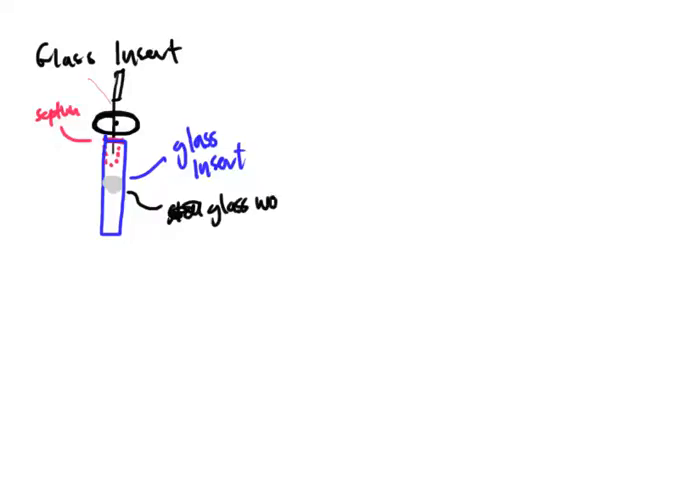
type("ol")
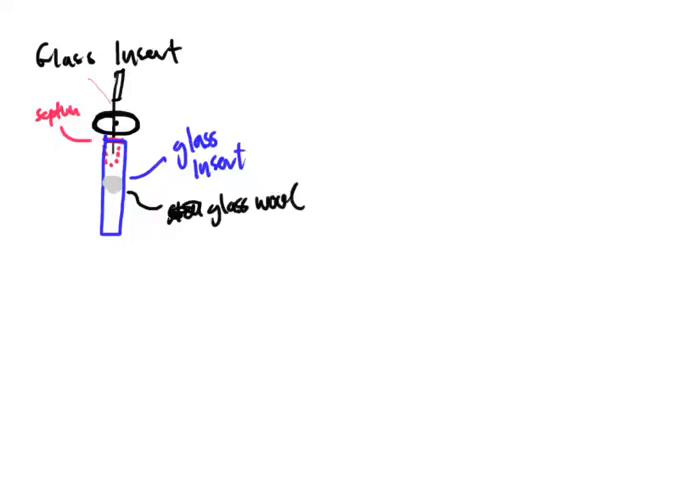
type("f")
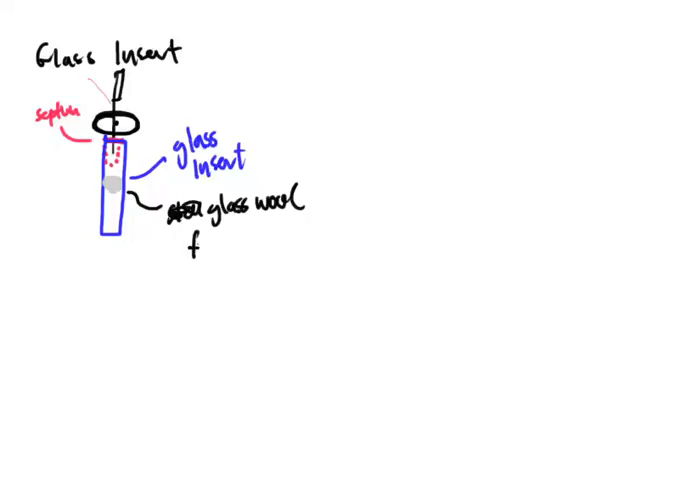
type("filter")
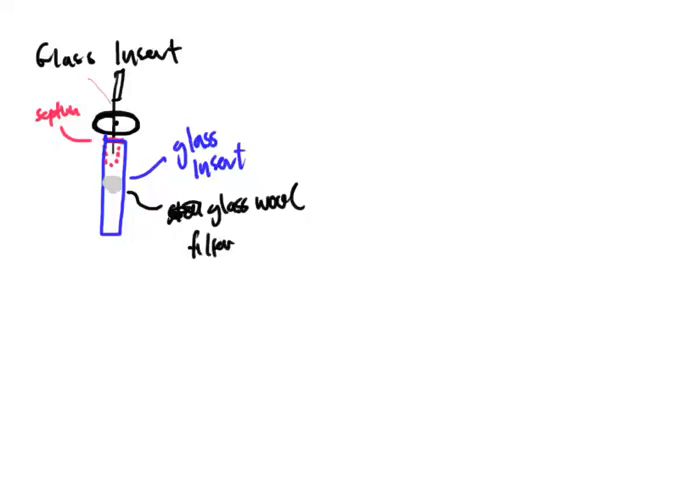